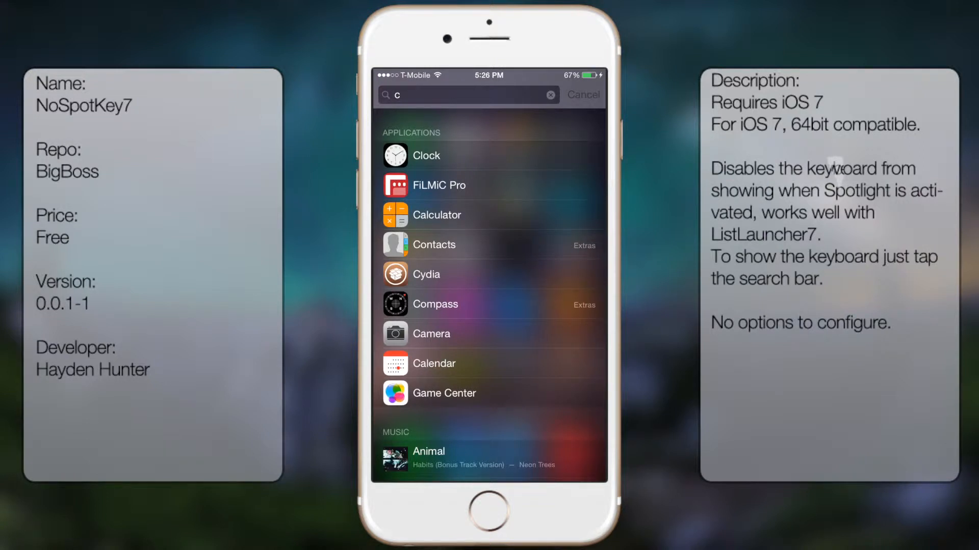
Search Spotlight for "c" and show app results with the keyboard hidden
left_click(465, 95)
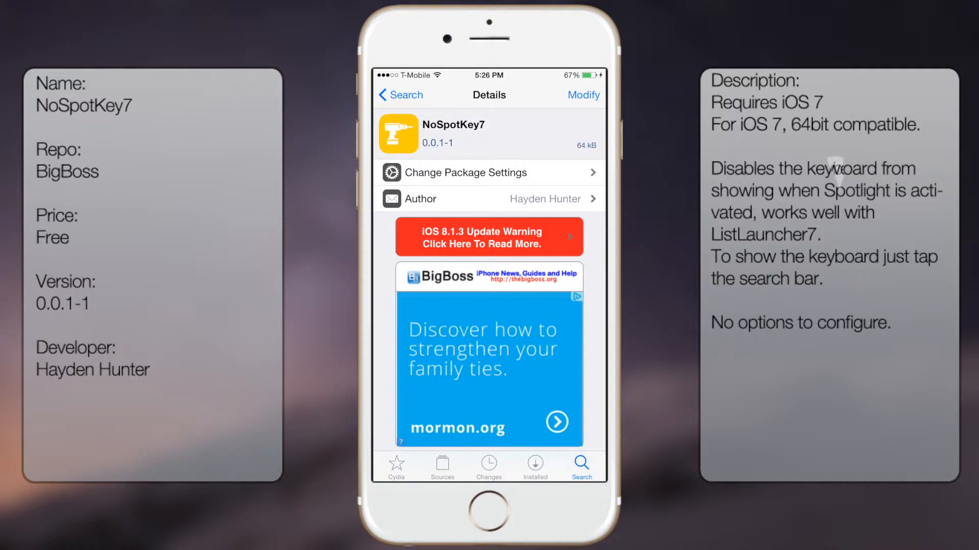
Scroll the NoSpotKey7 Cydia page down to its description and keyboard-free Spotlight screenshot
scroll("down", 3)
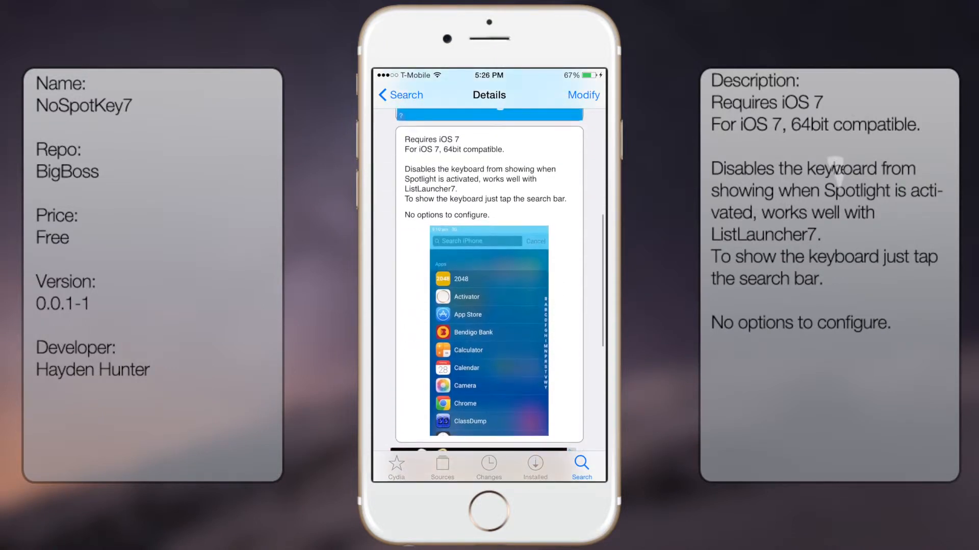